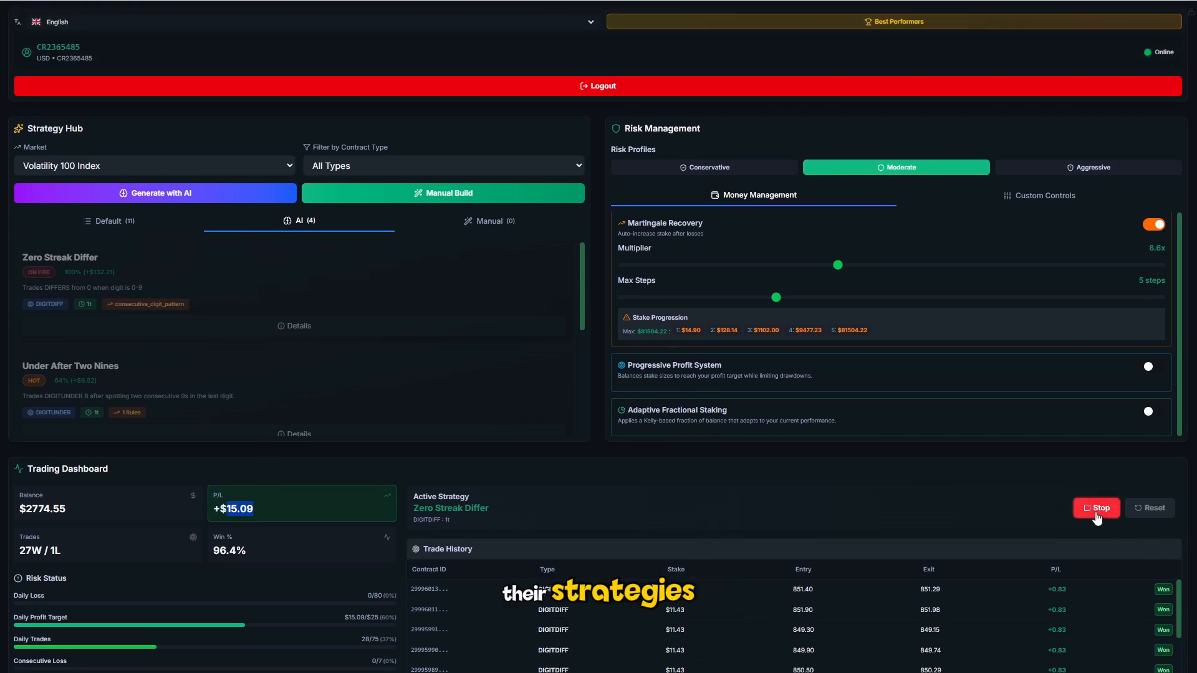
Stop the Zero Streak Differ bot at +$15.09 profit and review its strategy details.
left_click(1096, 508)
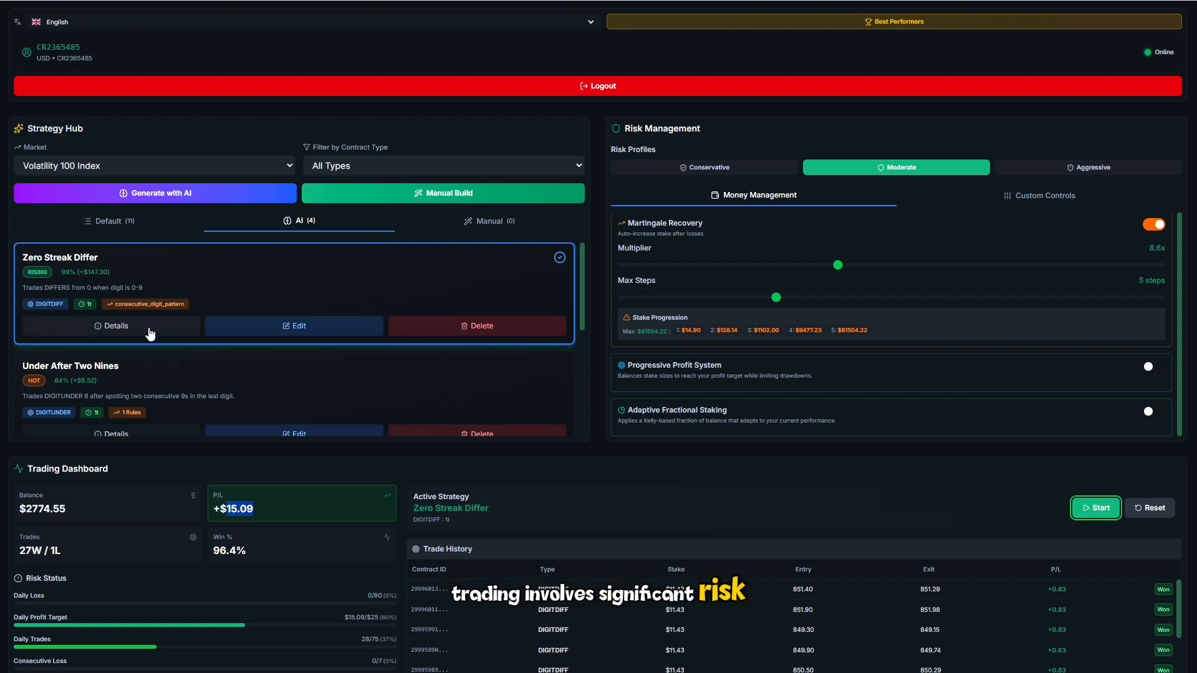
mouse_move(283, 525)
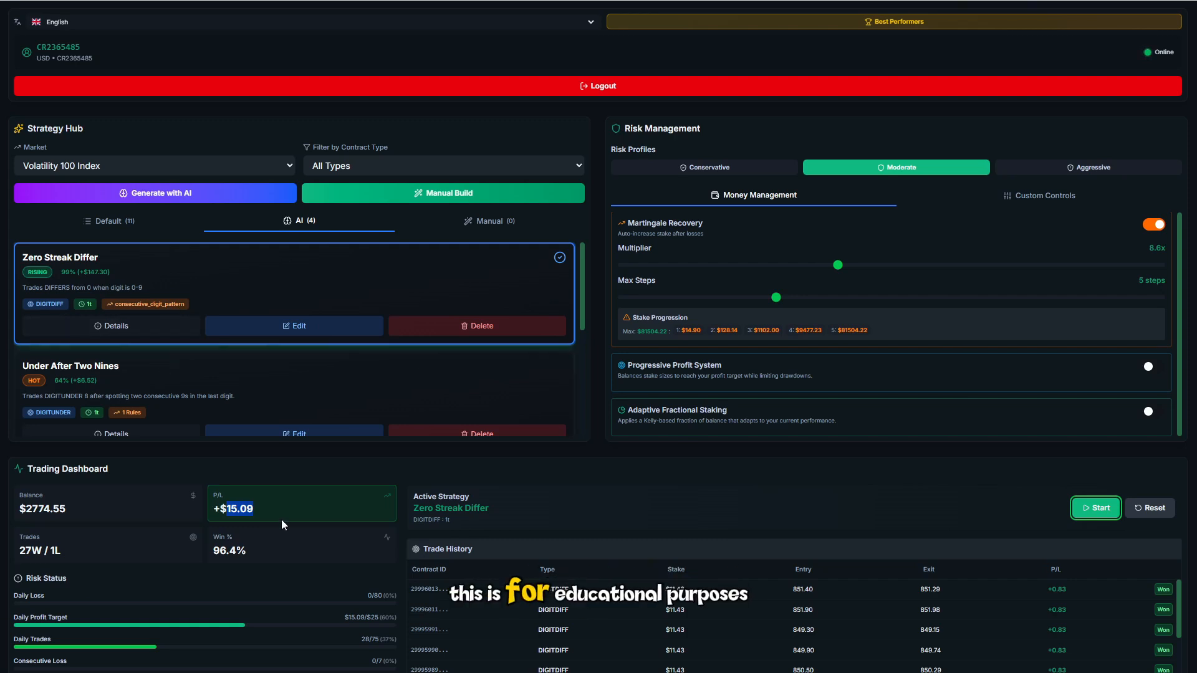
left_click(111, 326)
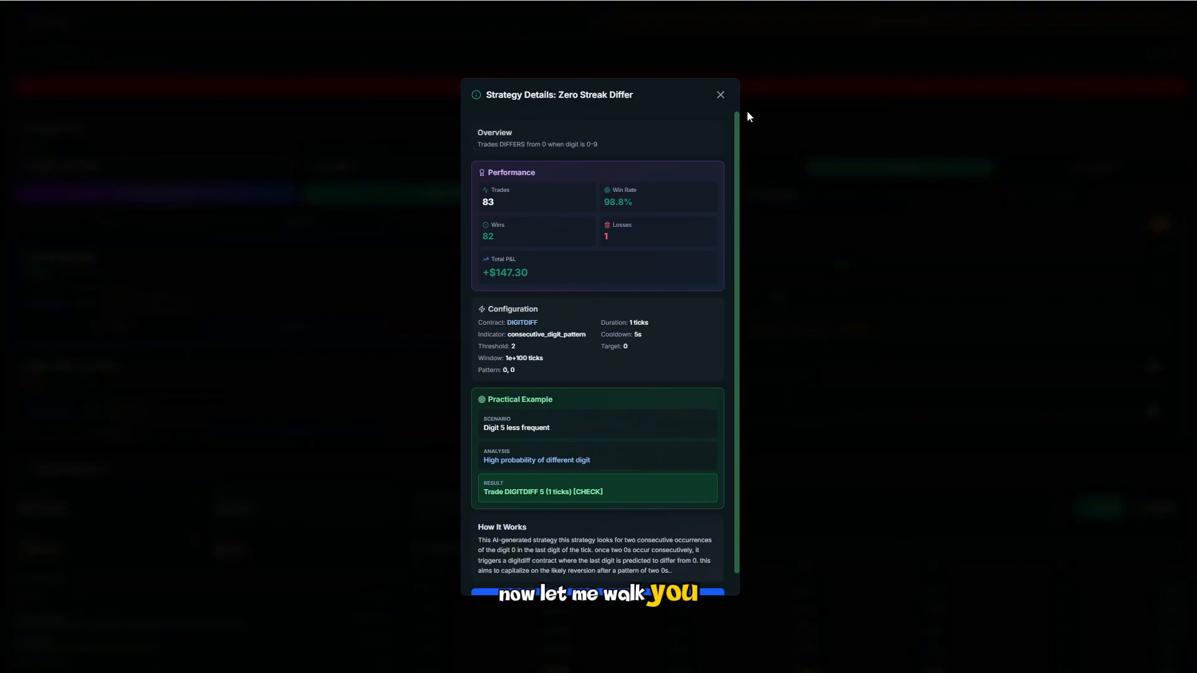
left_click(720, 95)
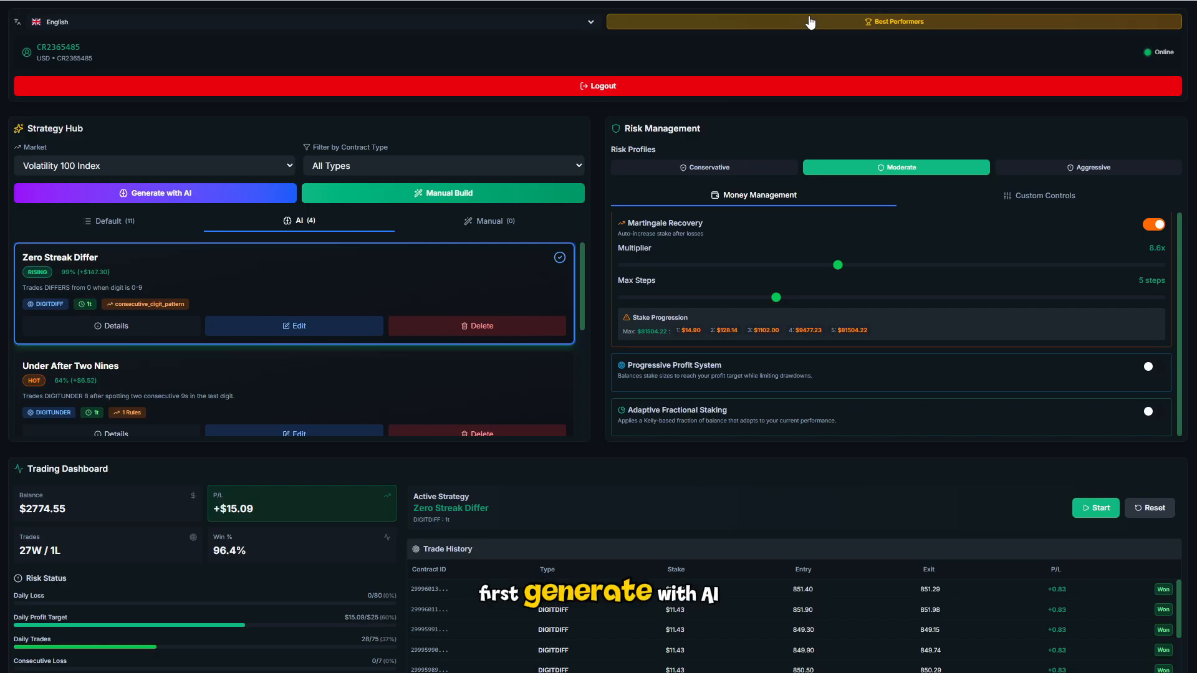
left_click(895, 21)
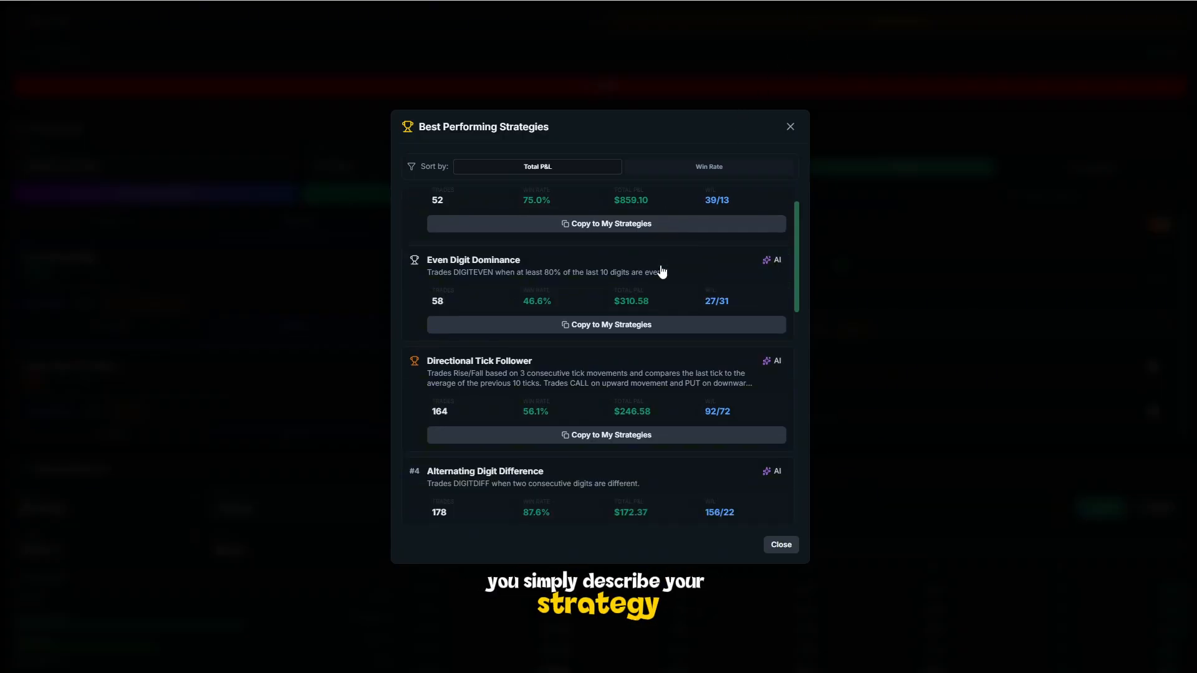
scroll("down", 3)
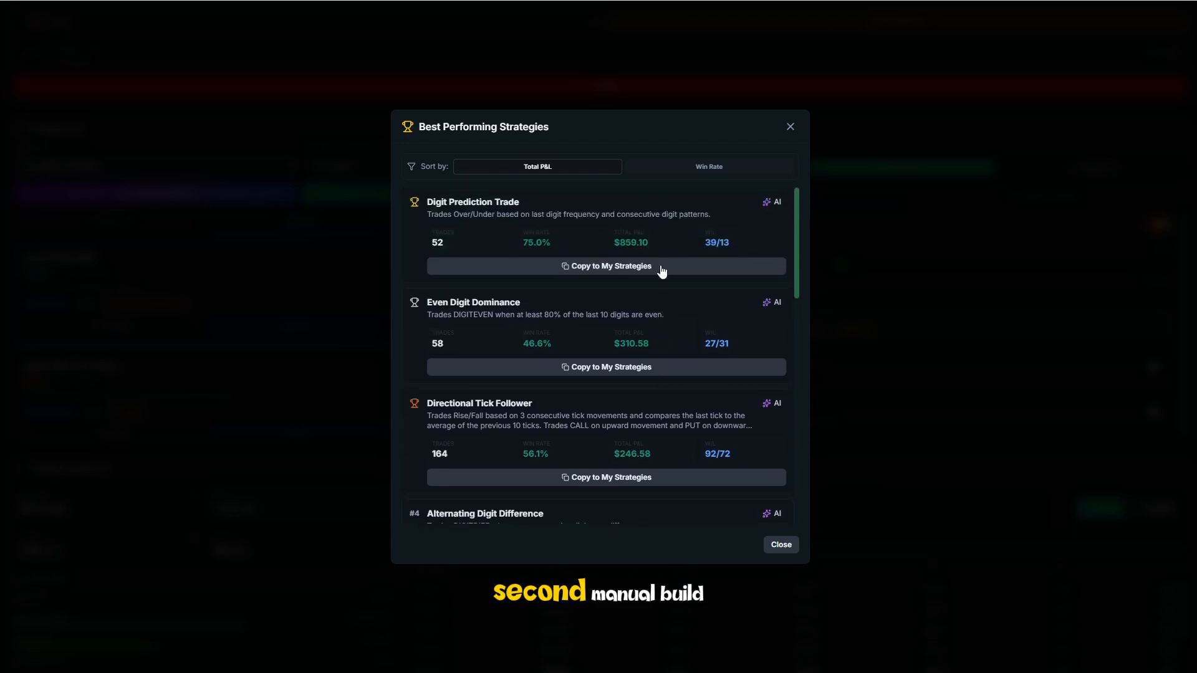
scroll("down", 3)
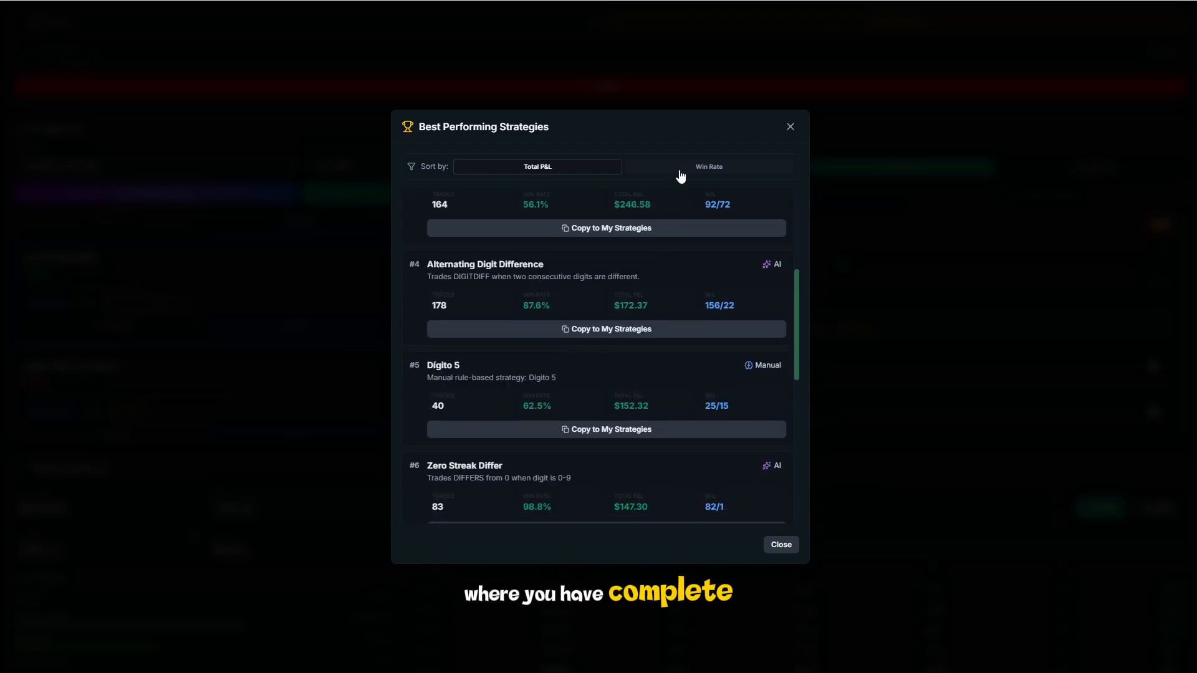
left_click(709, 166)
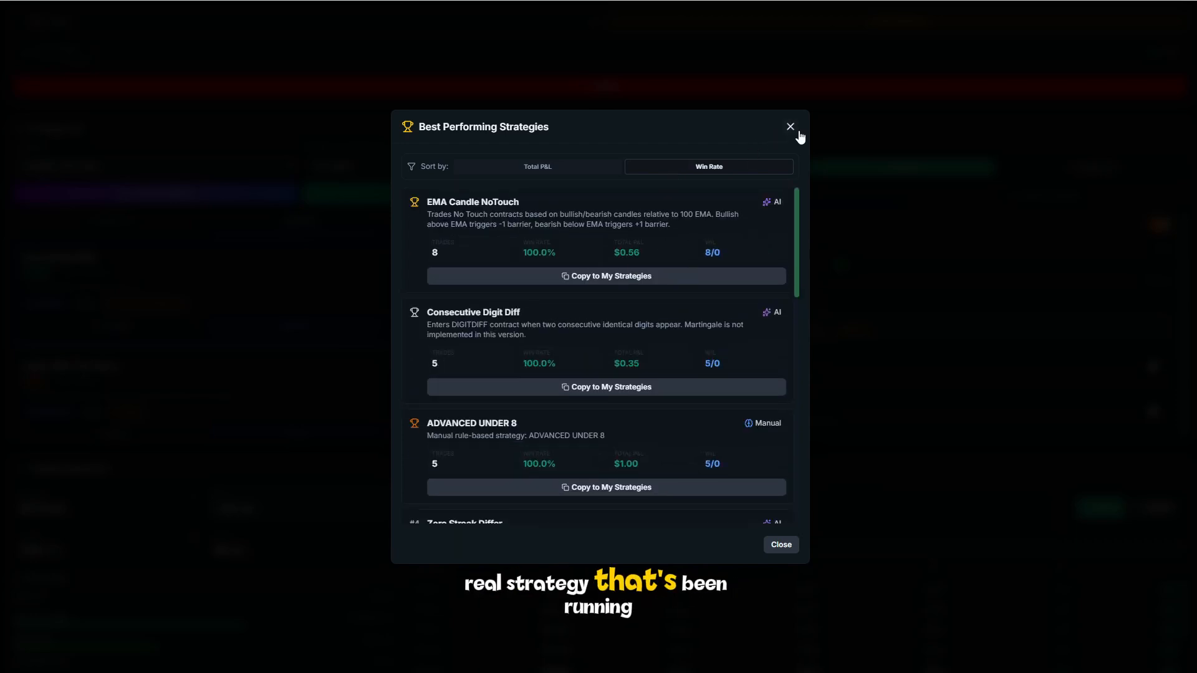
left_click(790, 126)
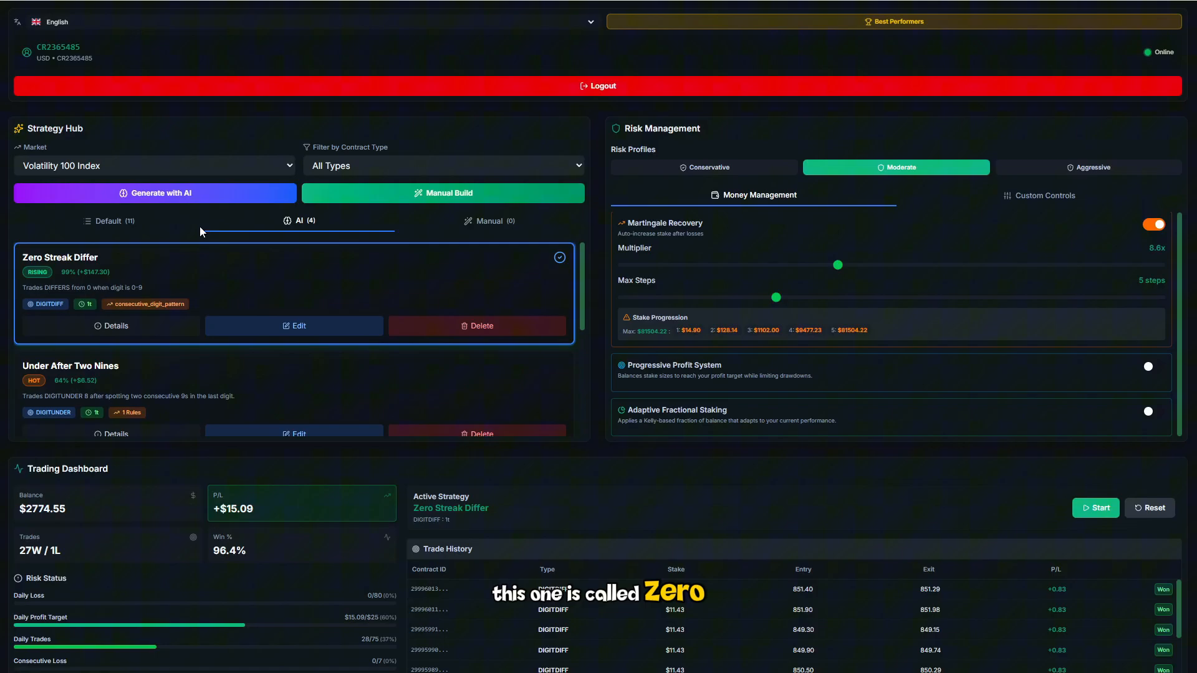
Fill an example prompt in the AI Strategy Generator, cancel, then view the empty Manual strategies.
left_click(154, 193)
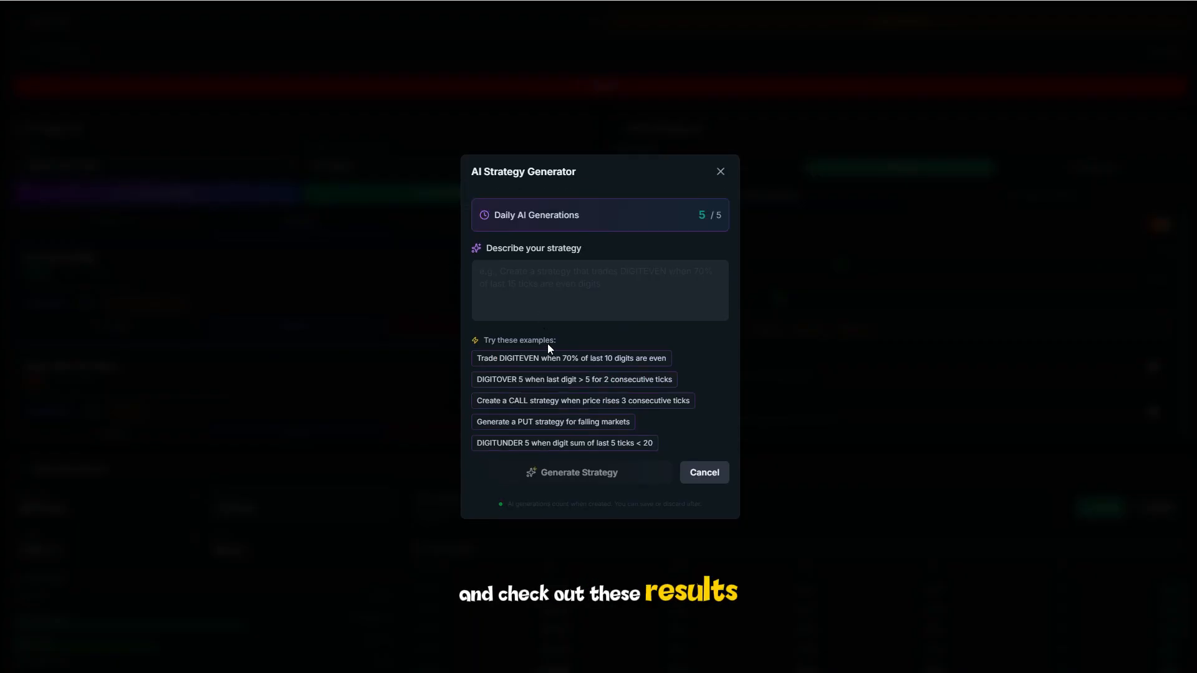
mouse_move(549, 427)
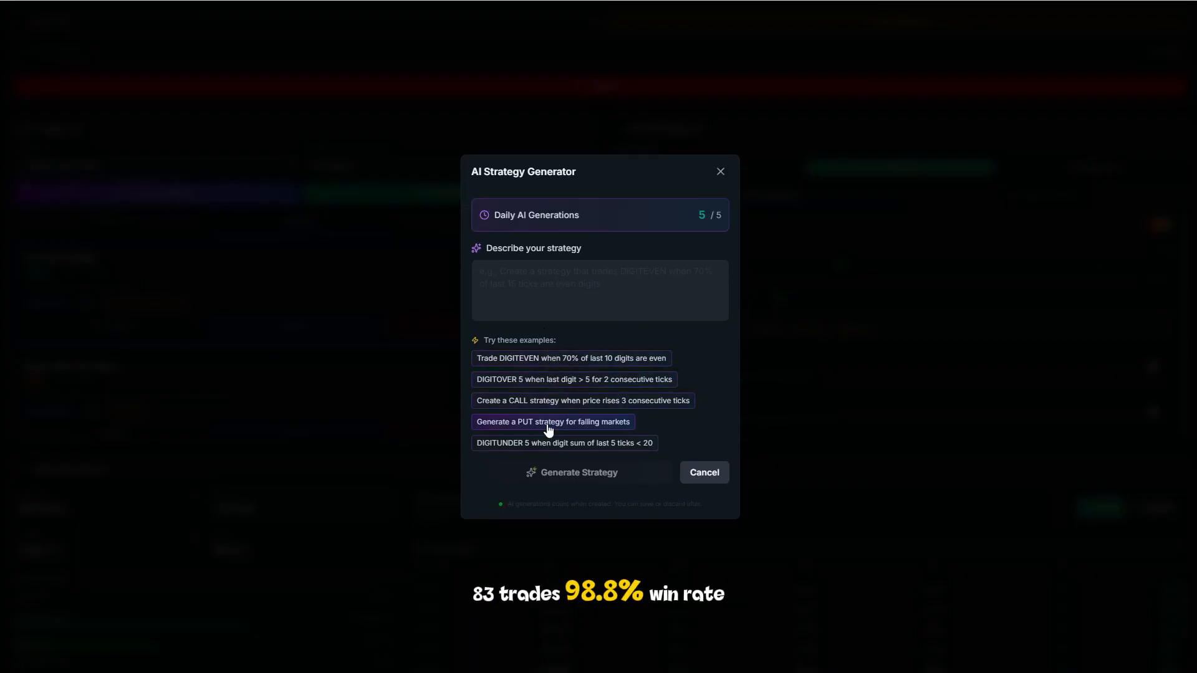
left_click(571, 358)
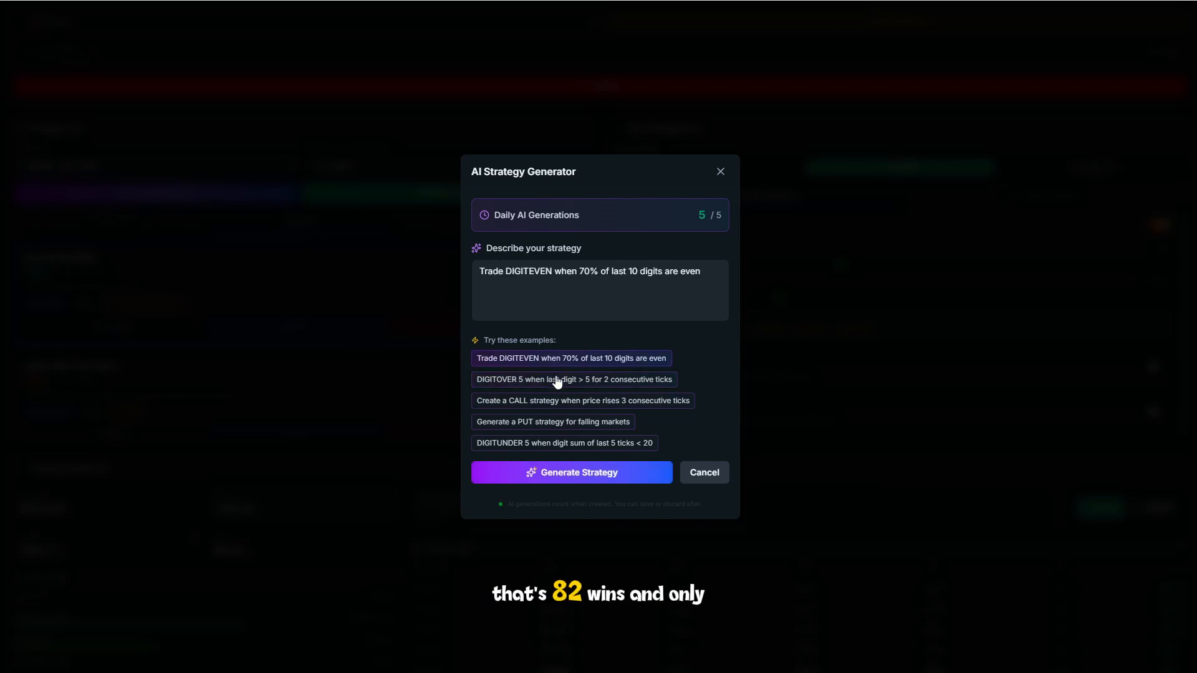
left_click(582, 400)
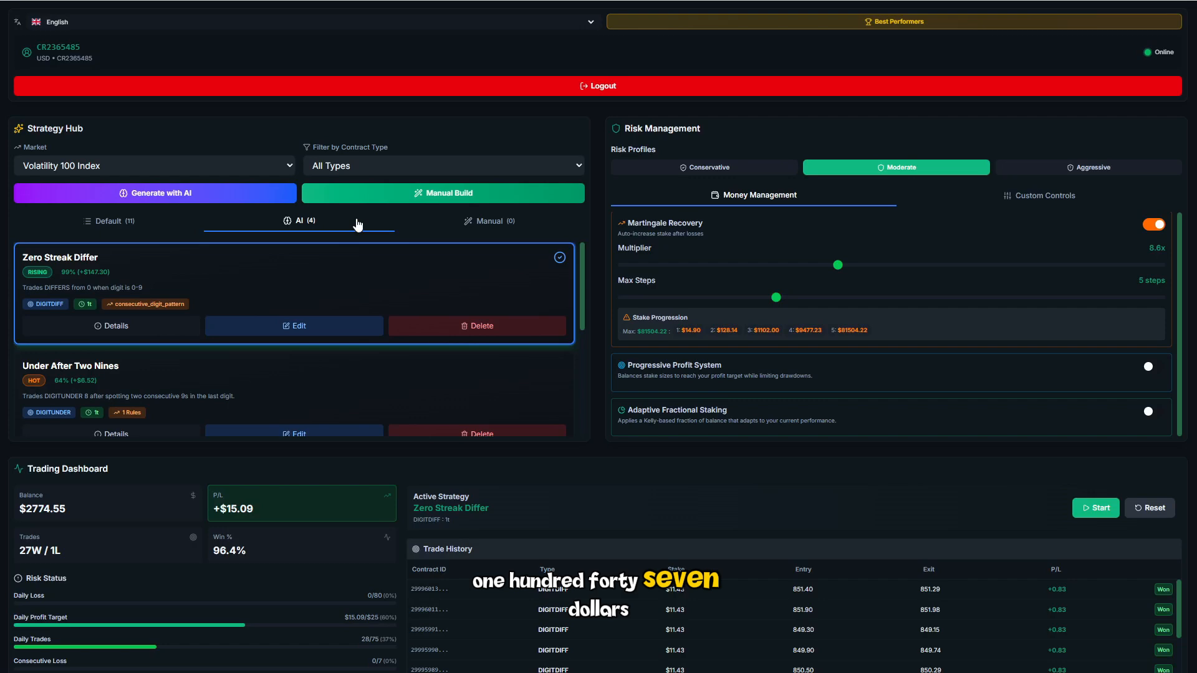
left_click(489, 220)
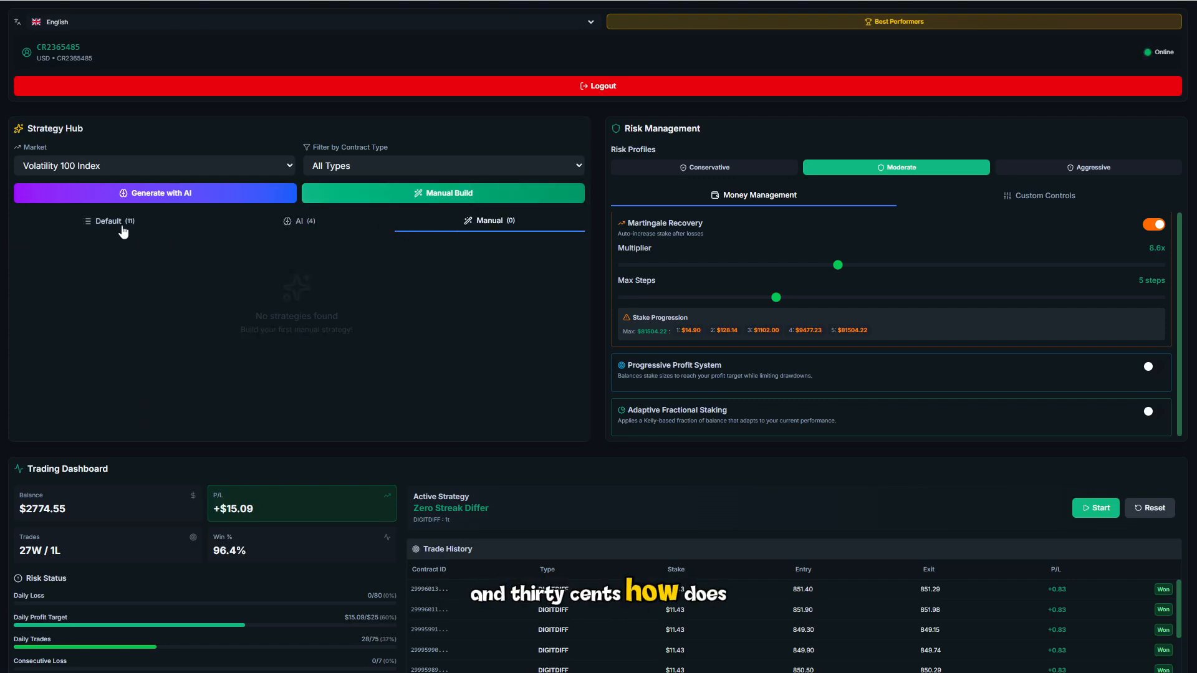
Preview Digit Sum, Fibonacci Sequence and Extreme High/Low advanced rule conditions, then close unsaved.
left_click(444, 192)
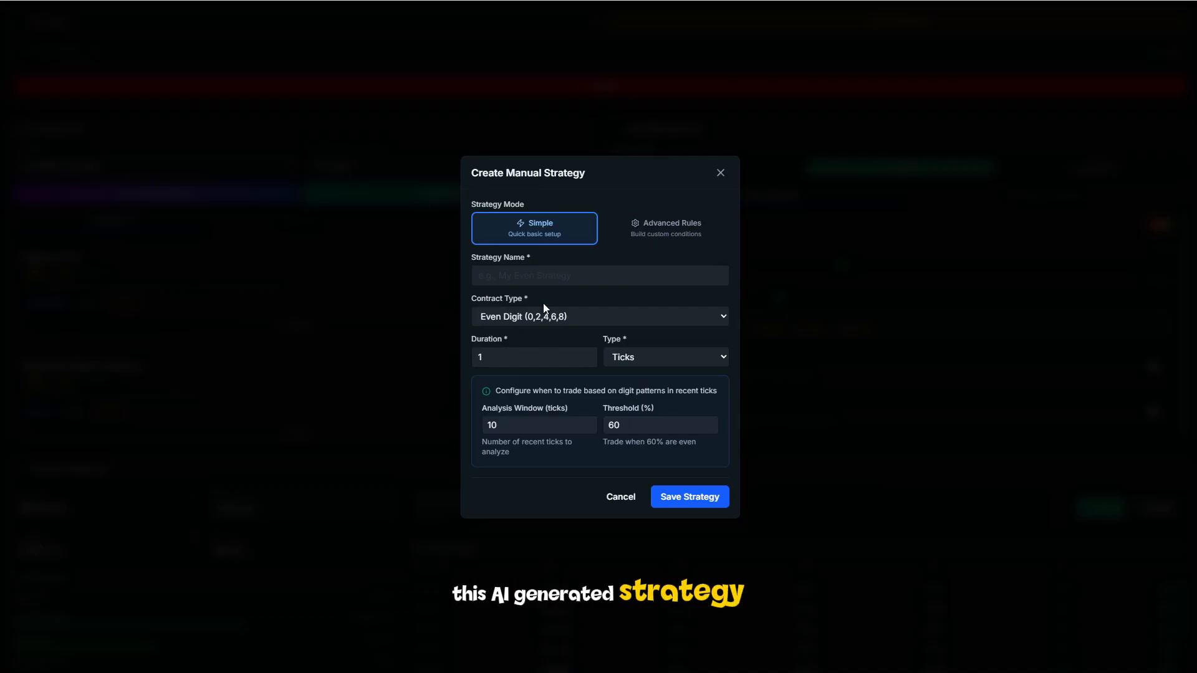
left_click(600, 275)
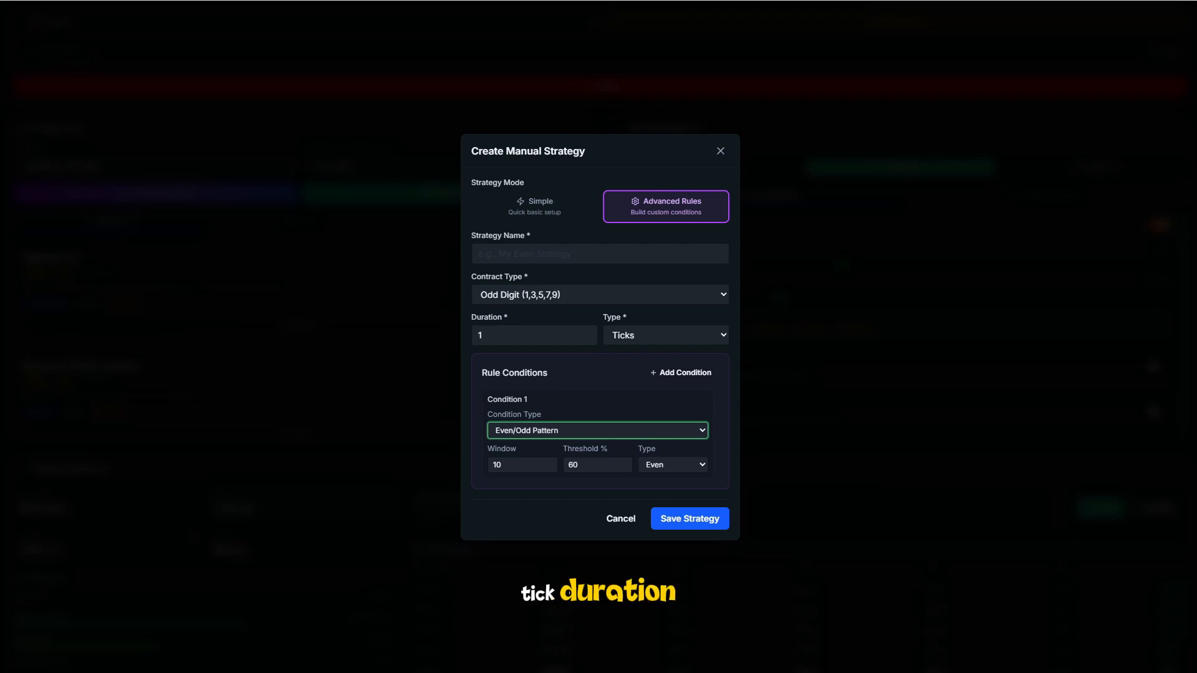
left_click(597, 430)
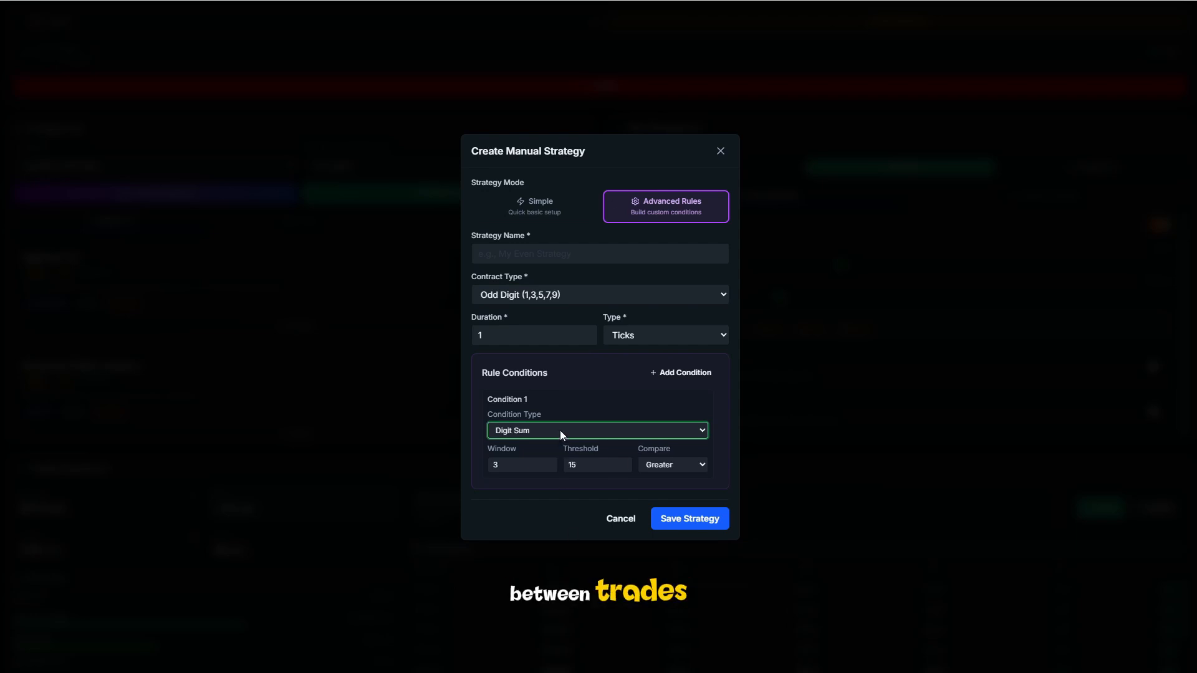
left_click(596, 430)
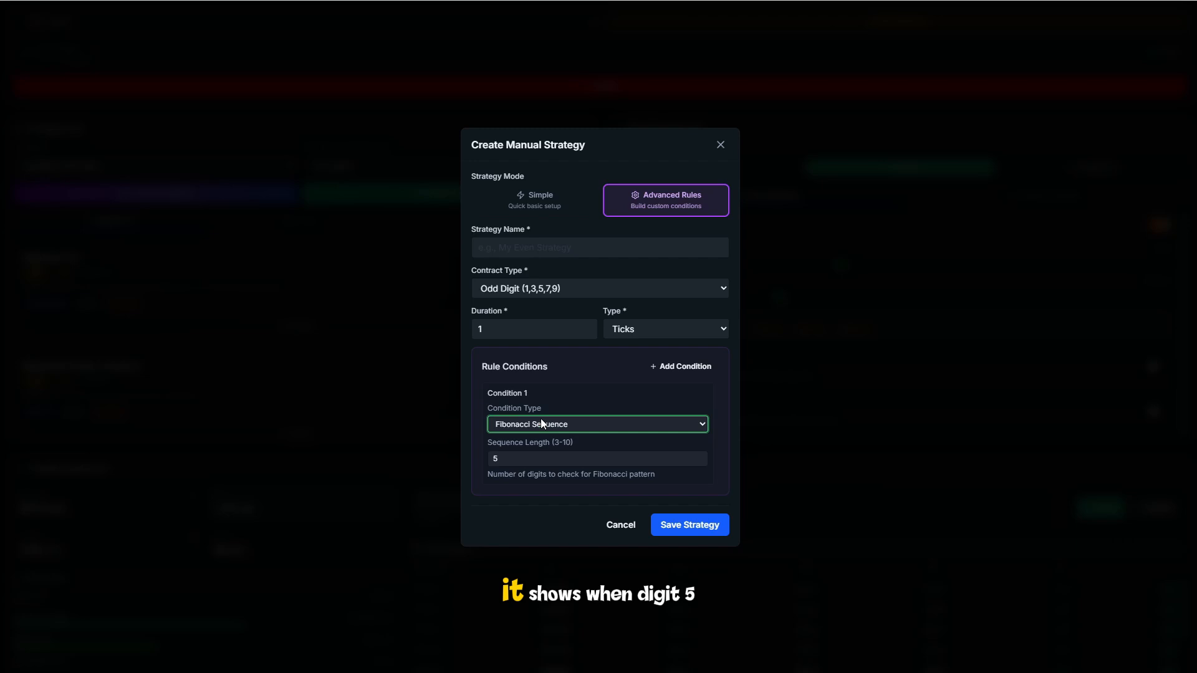
left_click(597, 423)
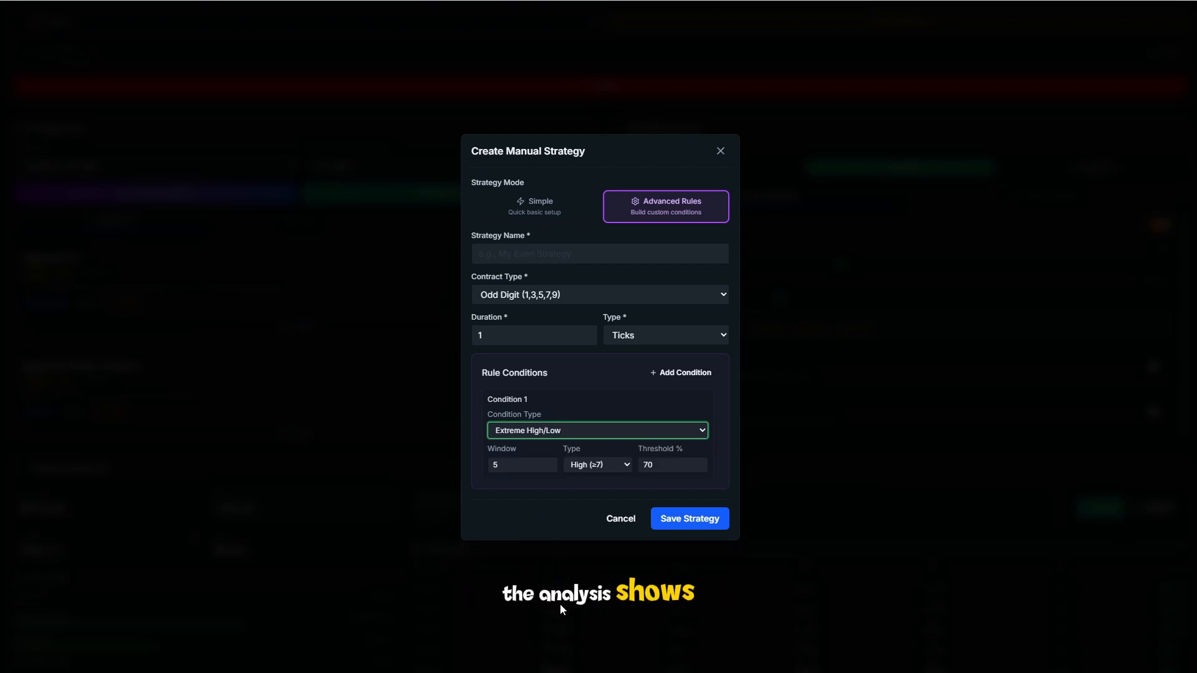
left_click(597, 430)
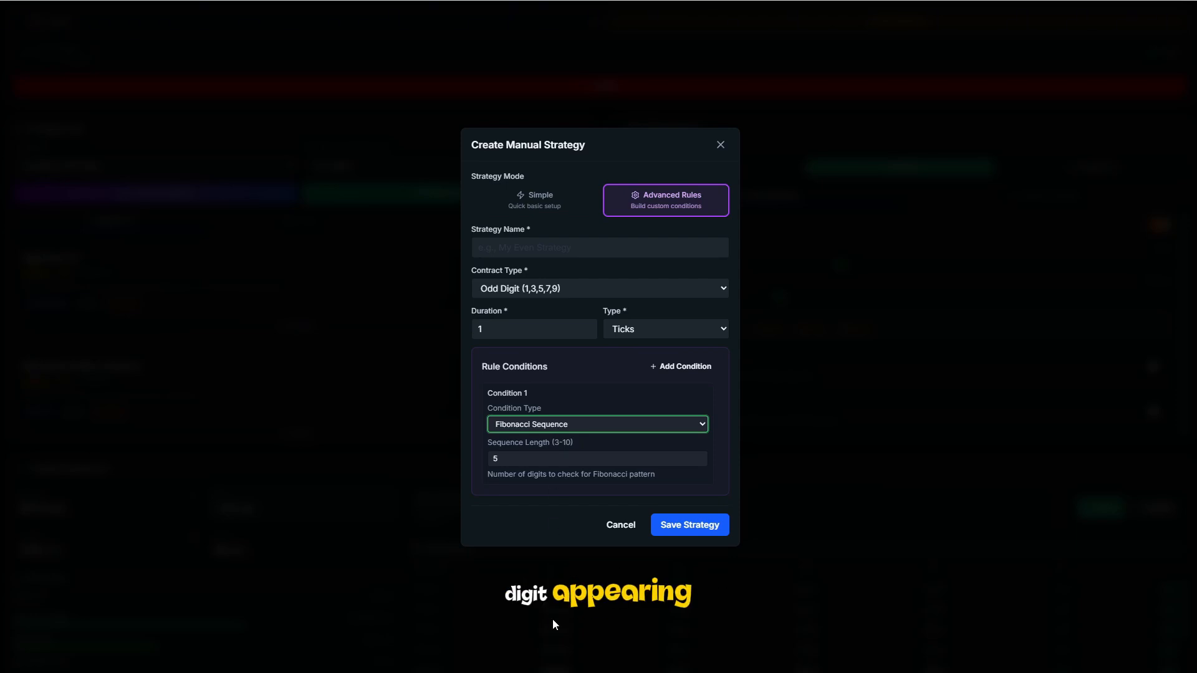
left_click(597, 424)
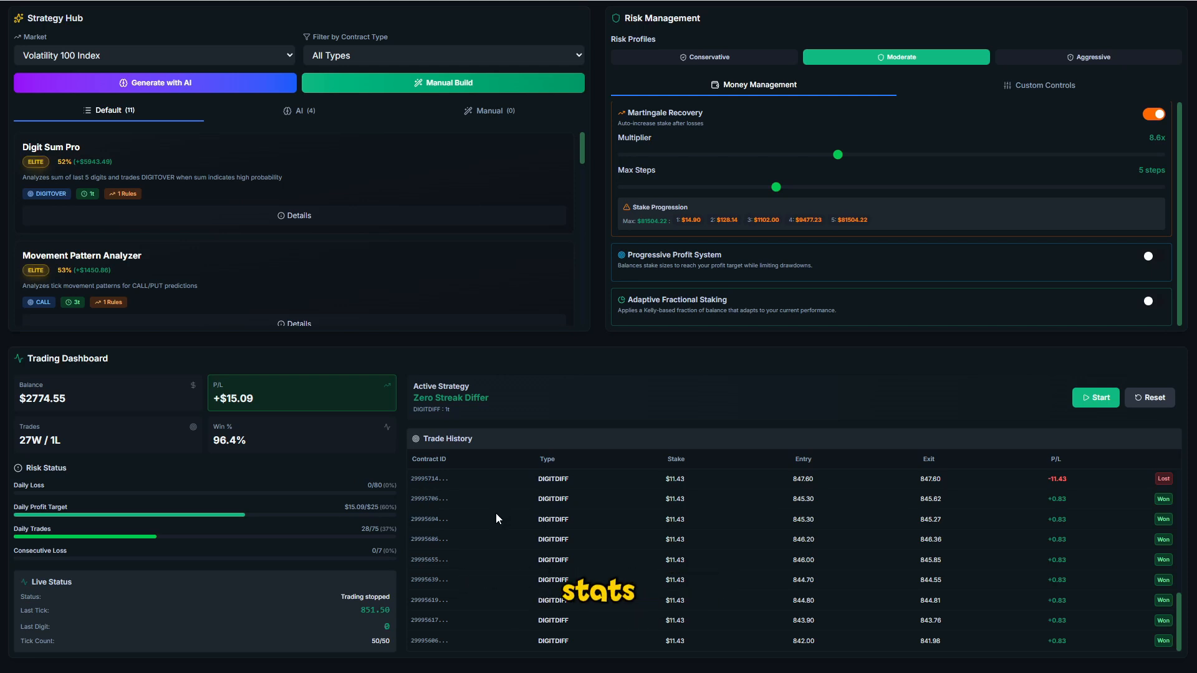
Scroll the trade history and list the AI strategies to pick Zero Streak Differ (Copy).
scroll("down", 3)
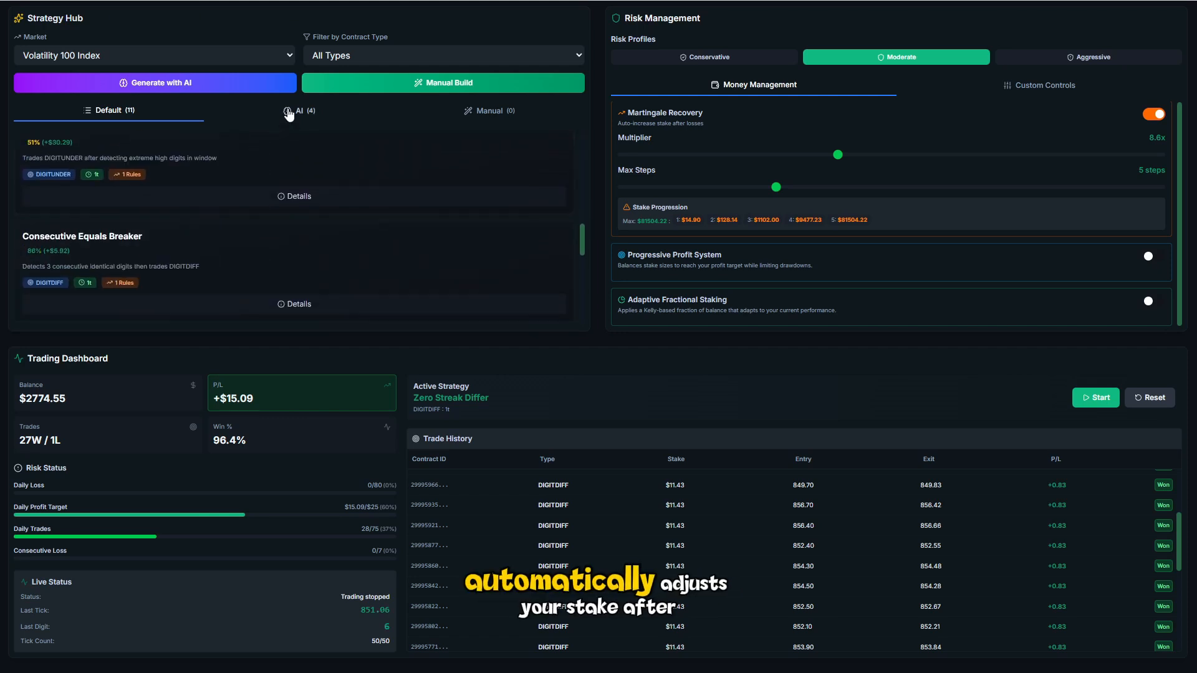
left_click(299, 110)
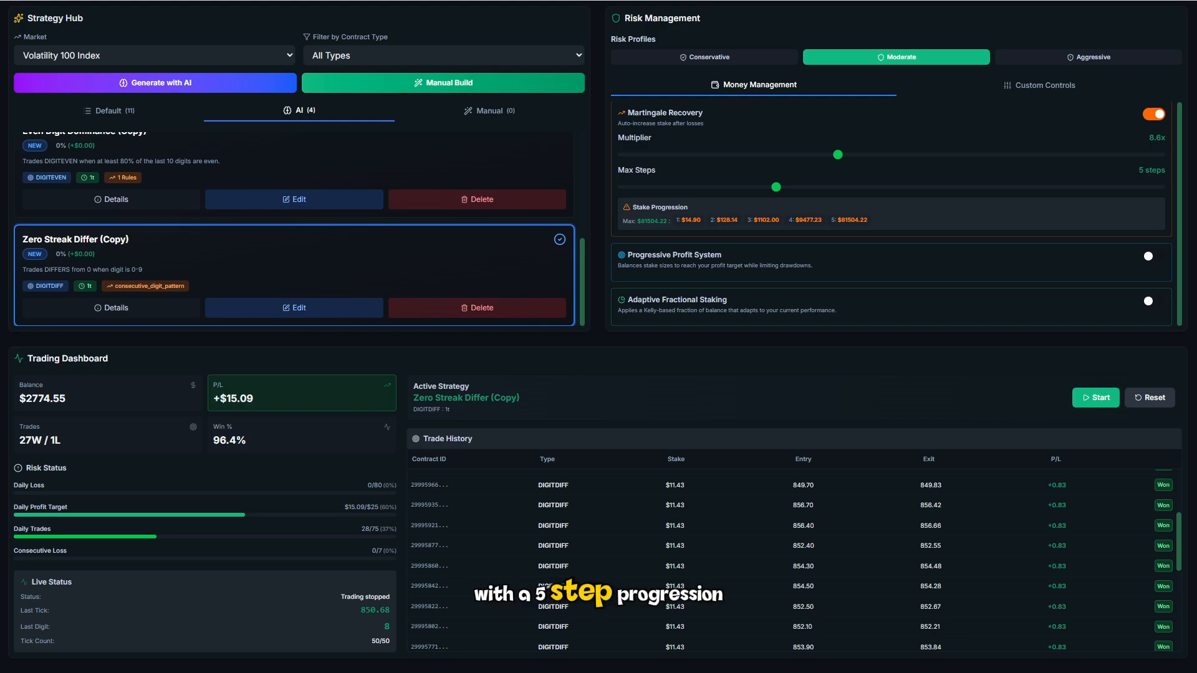
Start the Zero Streak Differ bot and set the martingale multiplier to 8.6x.
left_click(1095, 396)
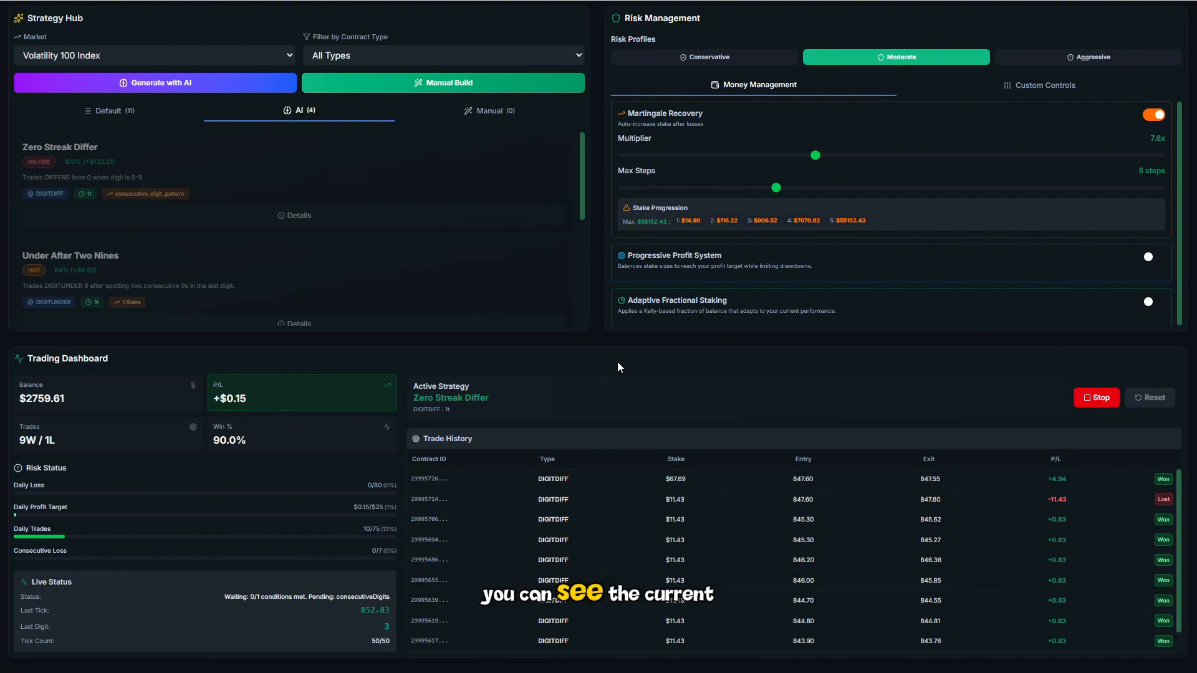
left_click_drag(814, 155, 840, 156)
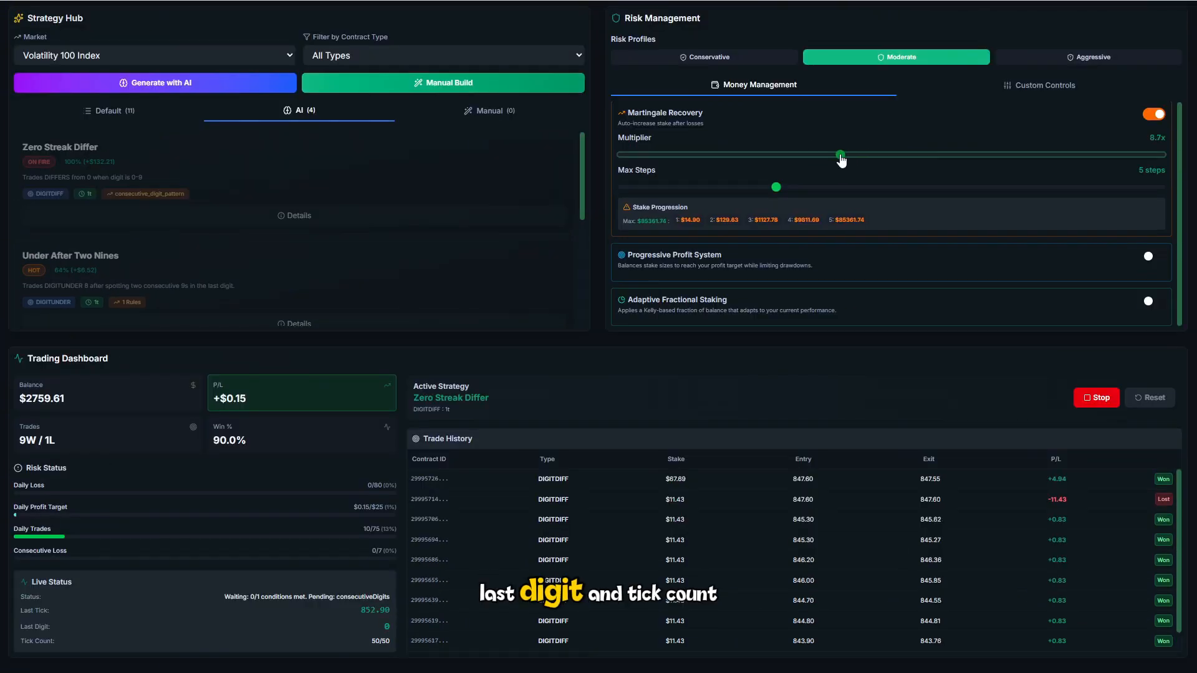
left_click_drag(839, 154, 836, 154)
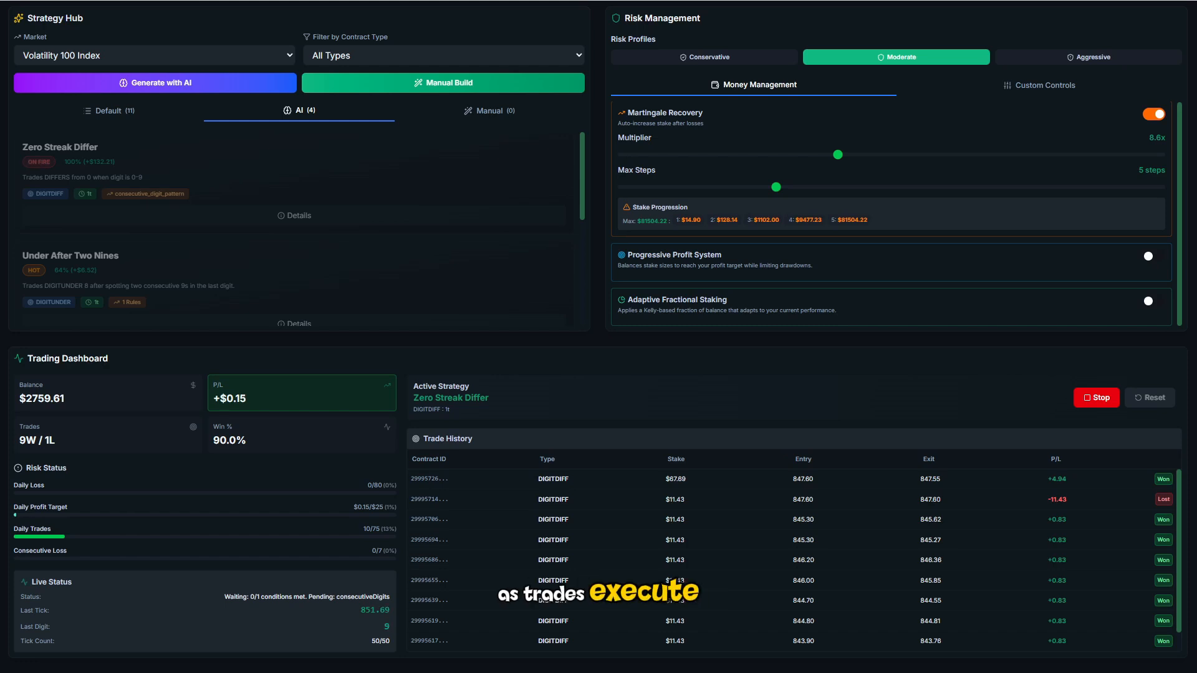